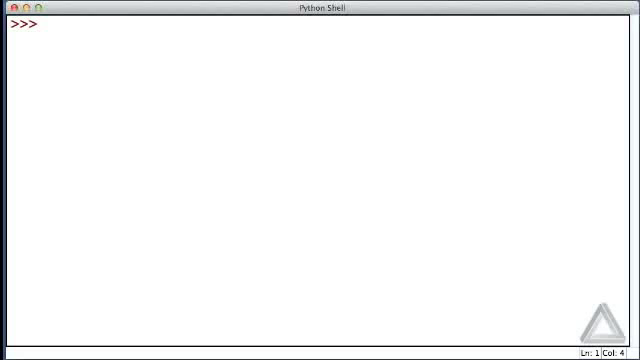
Enter the comment '# docstrings and help().' at the shell prompt.
type("#")
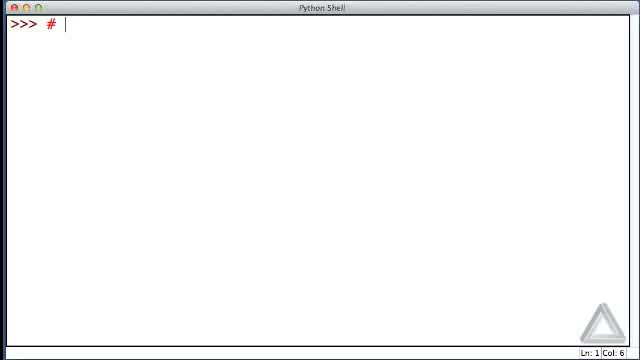
type("docstrings")
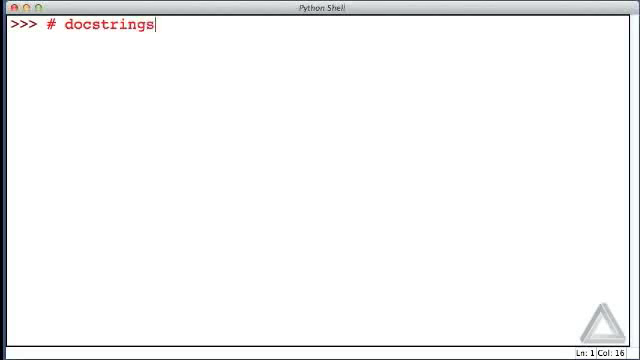
type("\" \"")
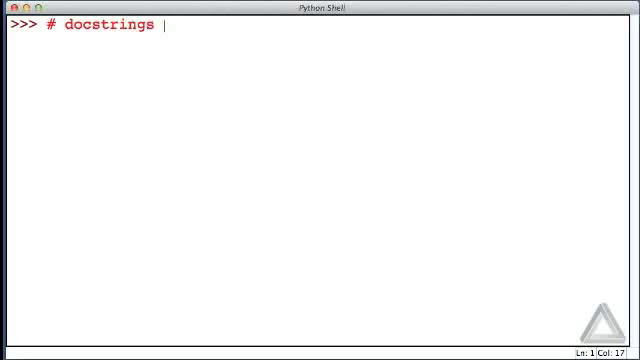
type("and help")
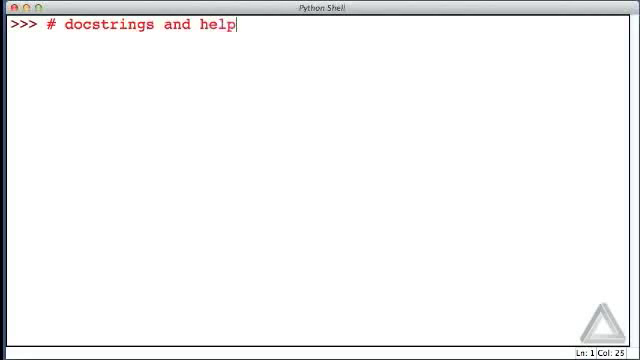
type("().")
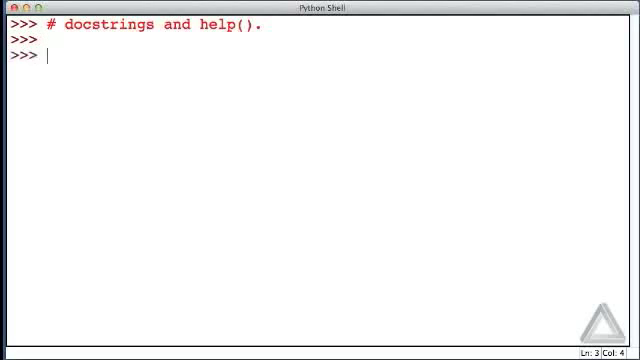
Run help(feet_to_meters) before defining it, getting a NameError.
type("help(")
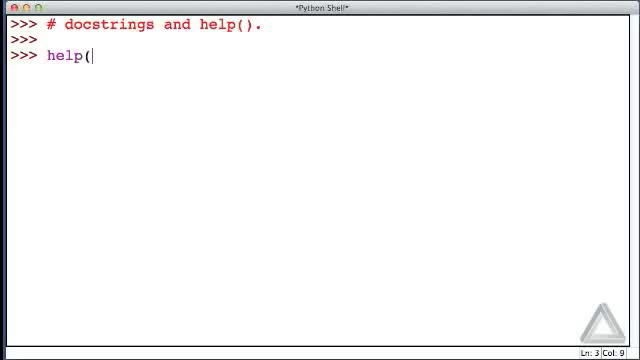
type("feet")
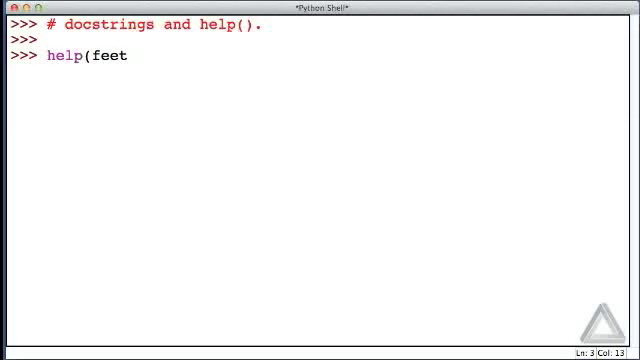
type("_to_meters")
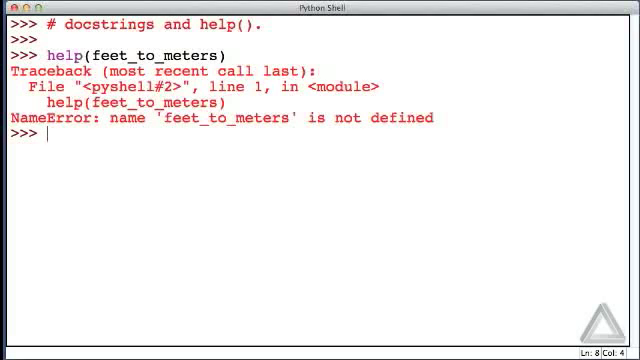
Define feet_to_meters(ft) with body 'return 0.3048 * ft' and no docstring.
type("def")
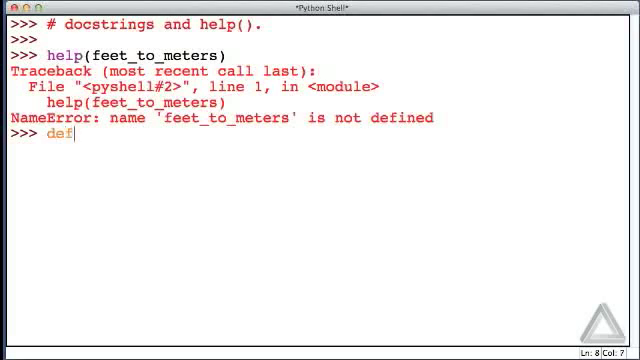
type("fee")
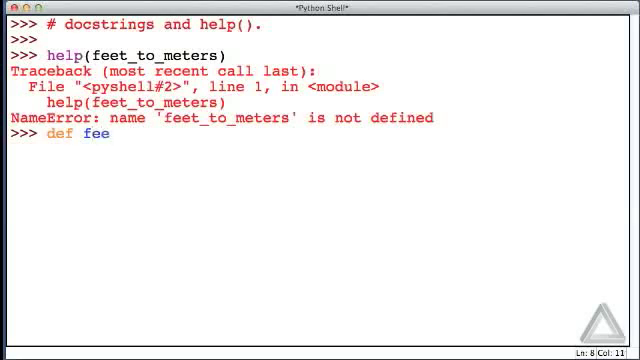
type("t_to_me")
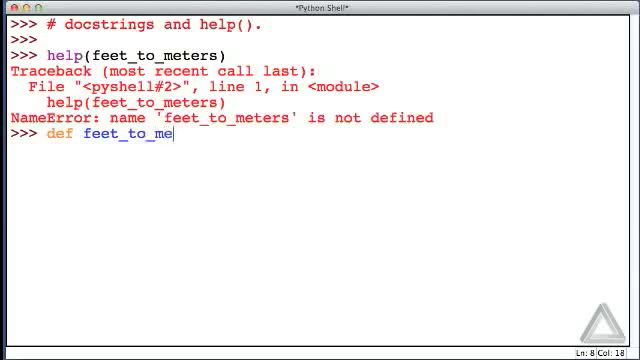
type("ters(ft):")
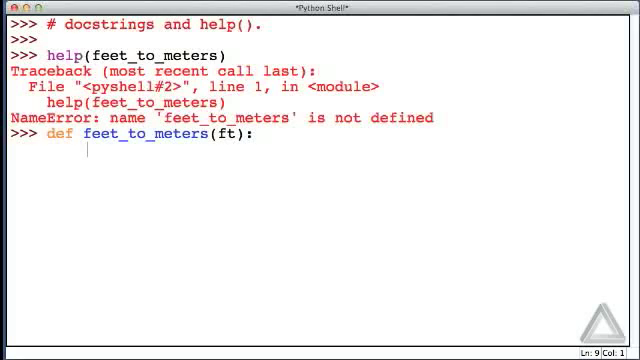
type("return")
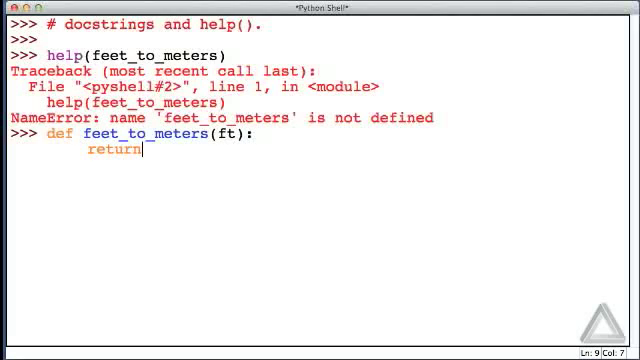
type("0.")
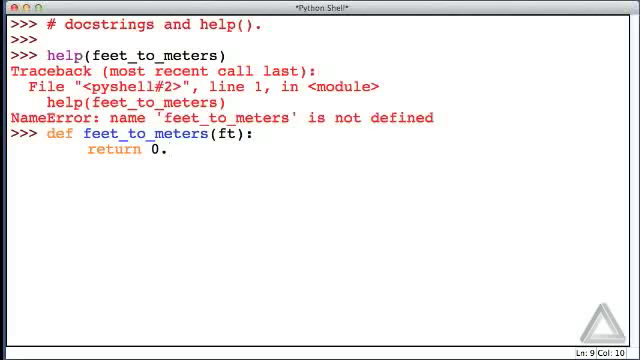
type("3048")
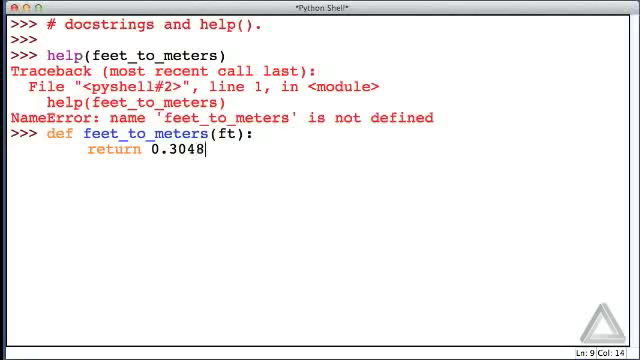
type("* ft")
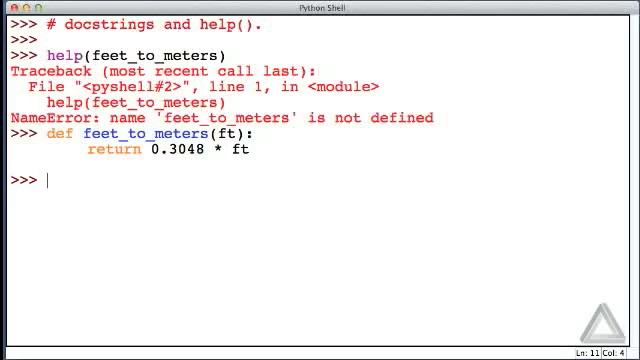
Call feet_to_meters(3) and get 0.9144000000000001, then begin the next help call.
type("feet")
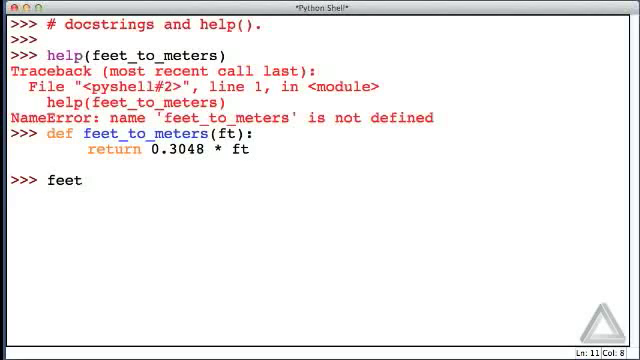
type("_to_meters(")
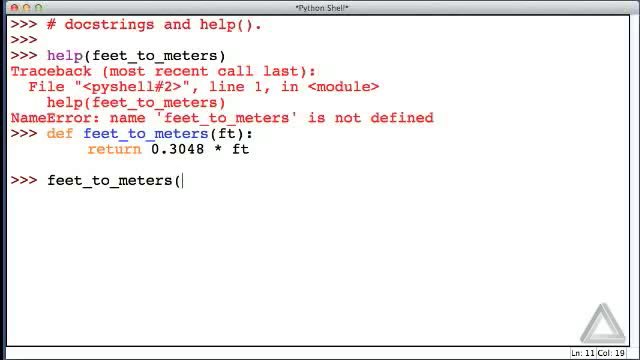
type("3)")
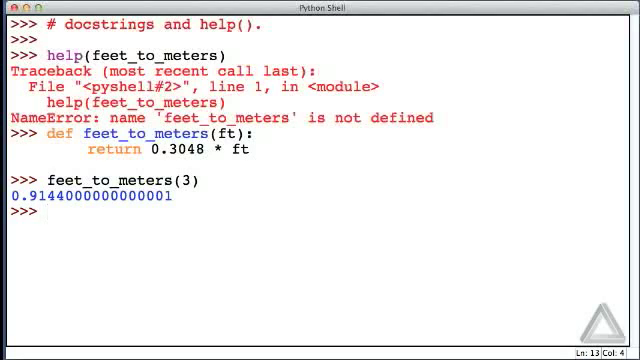
type("he")
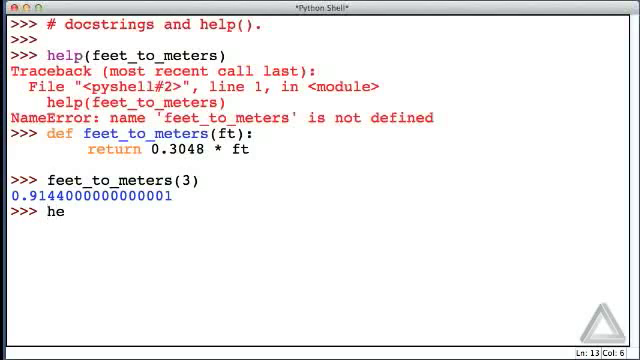
Run help(feet_to_meters), which shows only the bare signature feet_to_meters(ft).
type("lp(feet_to_meters")
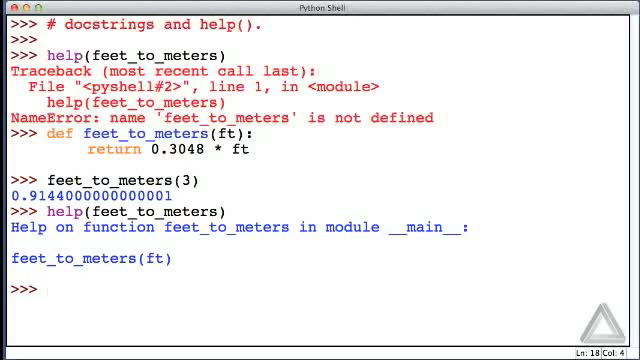
Start redefining the function with the header 'def feet_to_meters(ft):'.
type("def")
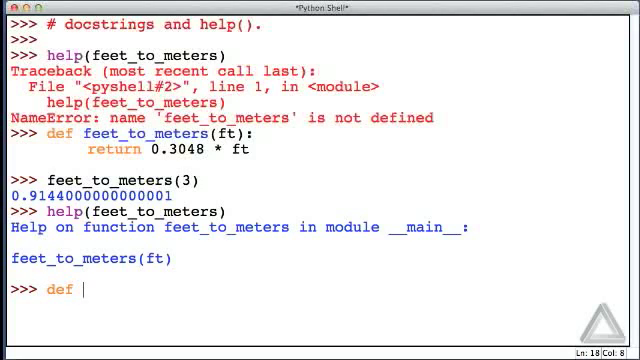
type("f")
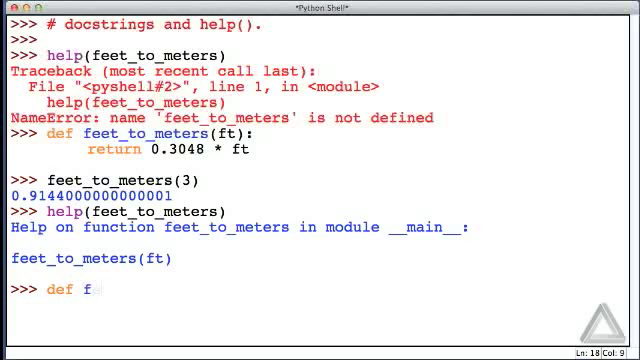
type("eet_to_meter")
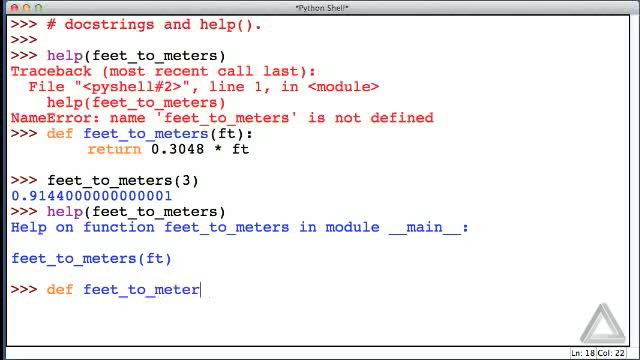
type("(ft)")
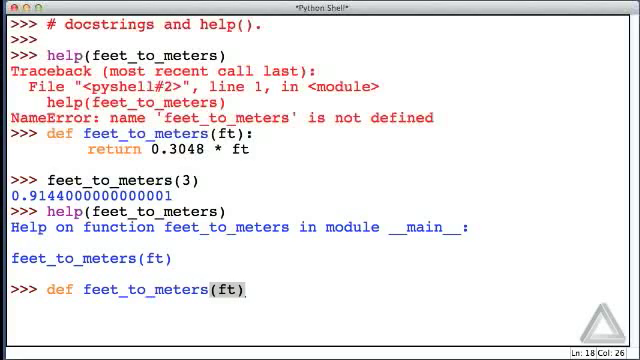
type("):")
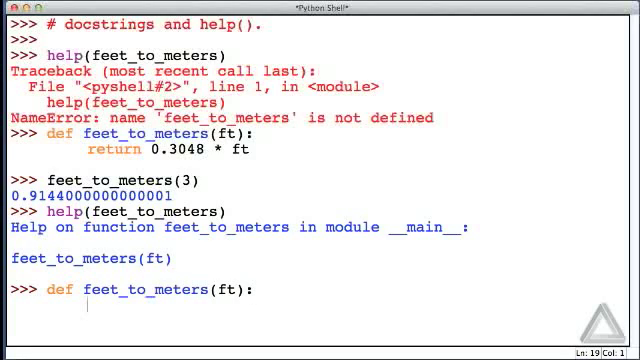
Write the docstring """Return the number of meters equivalent to ft feet.""".
type("\"\"\"")
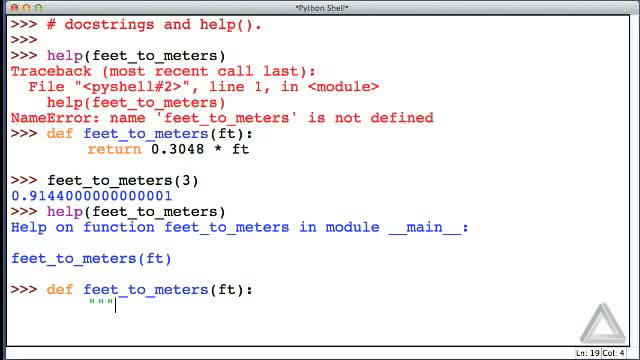
type("Ret")
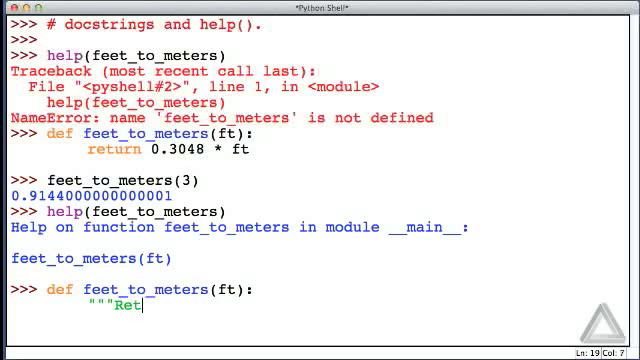
type("urn")
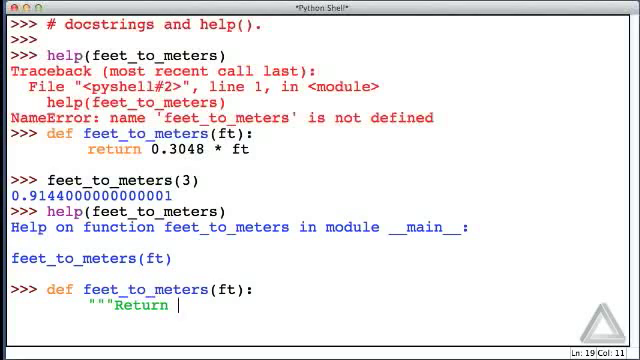
type("the number of meters equivalen")
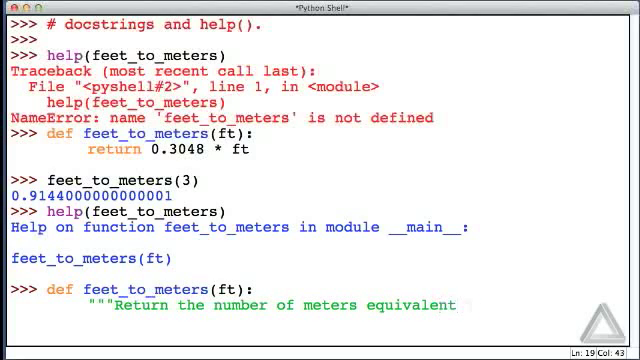
type("to ft feet.")
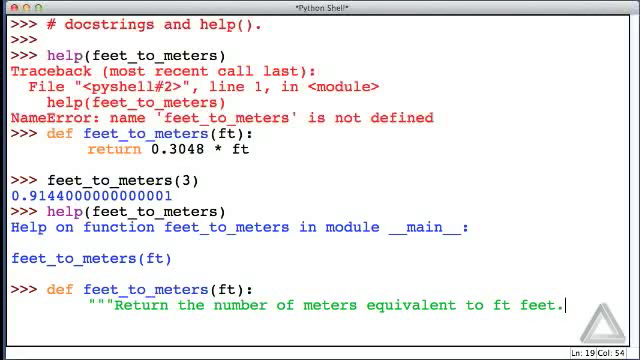
type("\"\"\"")
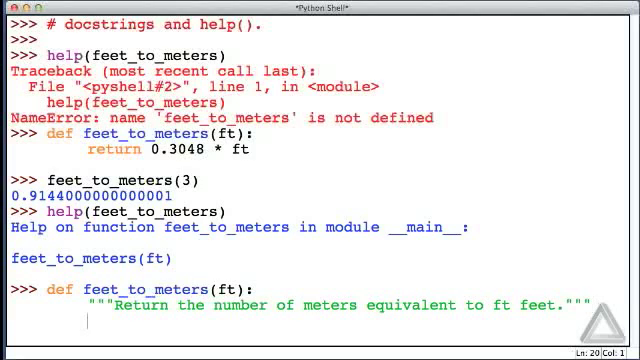
Finish the body with 'return 0.3048 * ft' to complete the redefinition.
type("return")
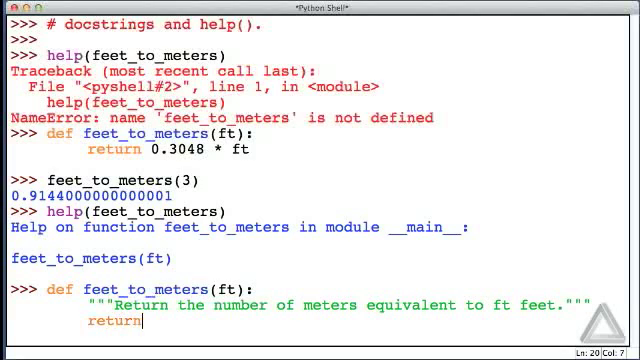
type("0.")
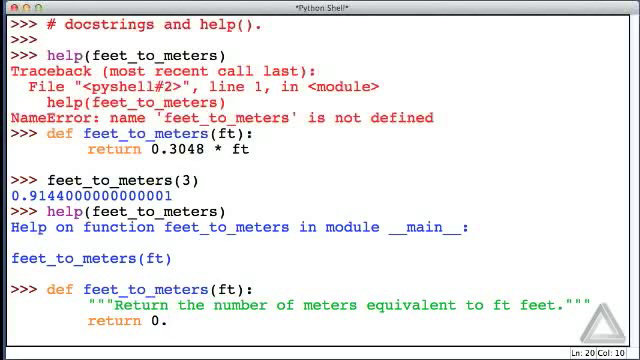
type("3048 * ft")
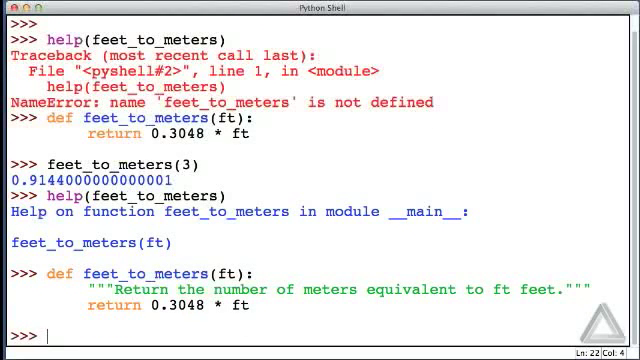
Call the redefined feet_to_meters(3) and get 0.9144000000000001 again.
type("feet_")
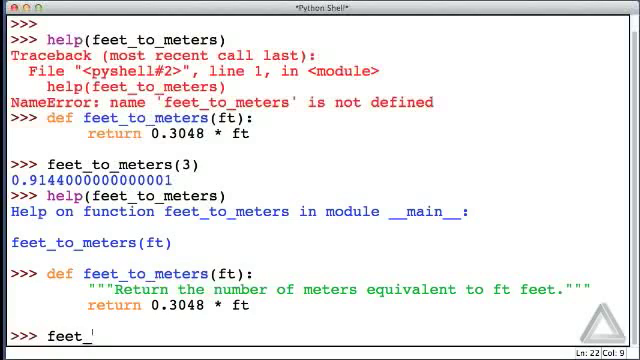
type("to_meters")
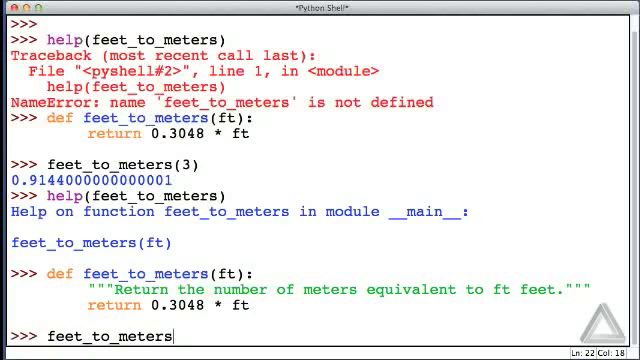
type("(3)")
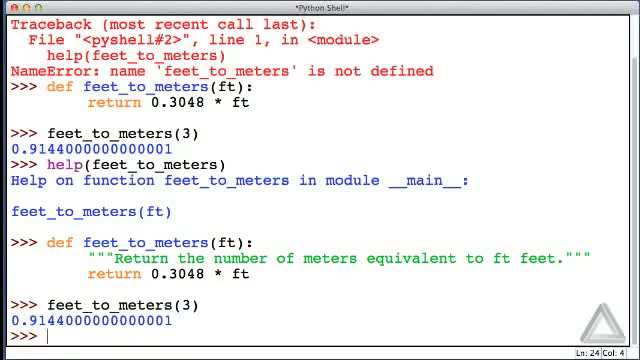
Run help(feet_to_meters), now showing the signature plus the new docstring.
type("h")
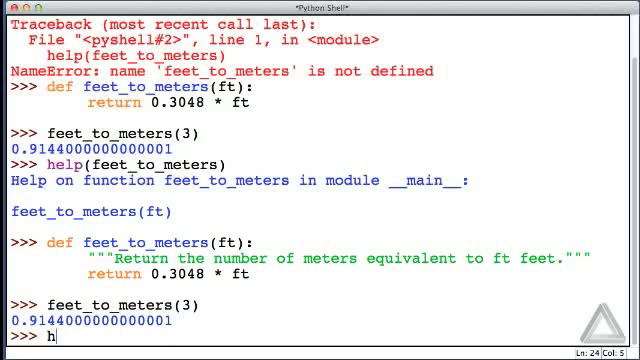
type("elp(fee")
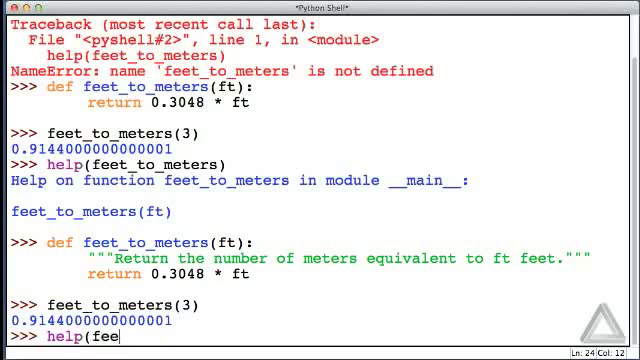
type("t_to_meters")
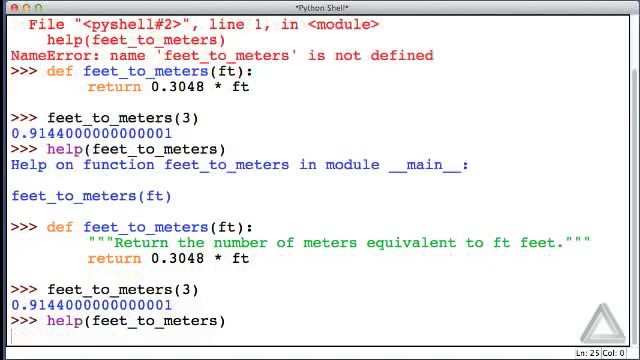
key("Return")
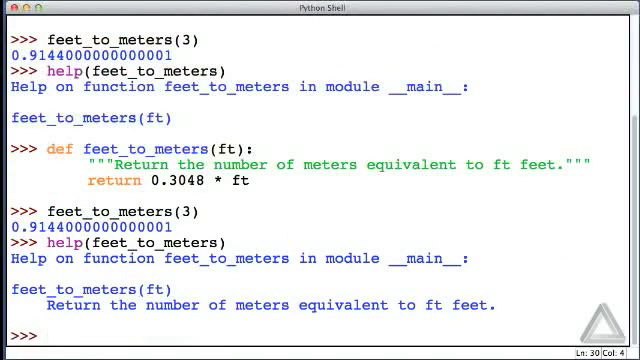